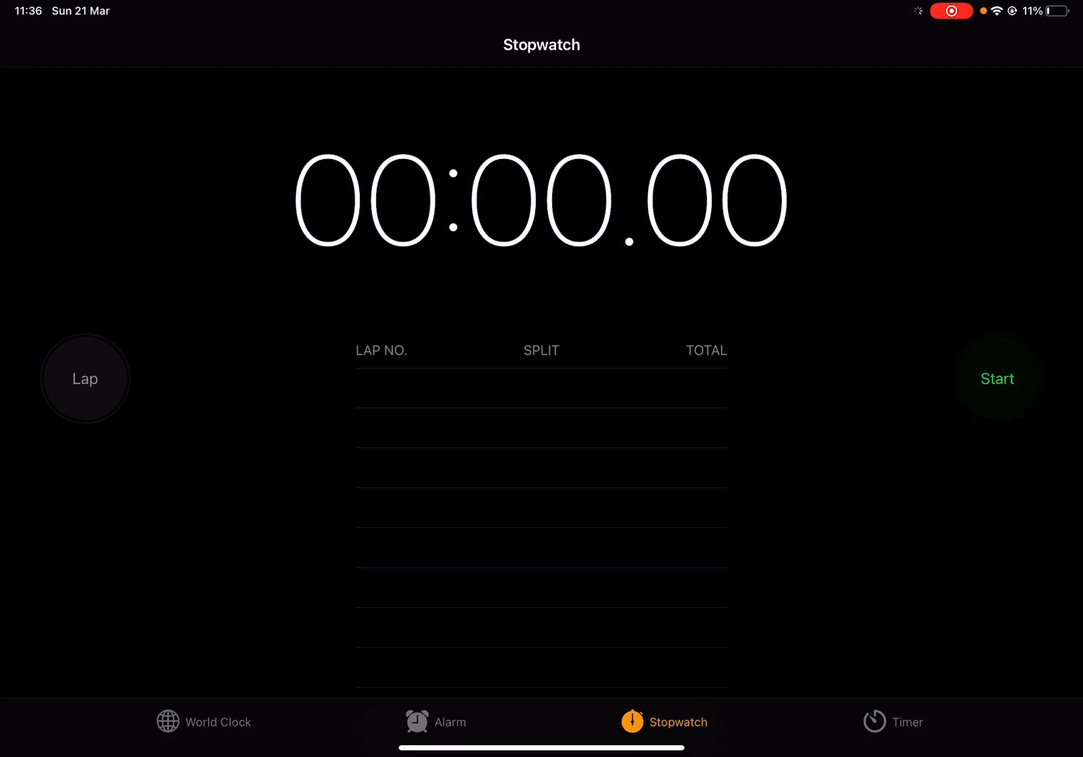
# - Time a run stopped at 00:13.33, then reset the stopwatch to zero
pyautogui.click(997, 379)
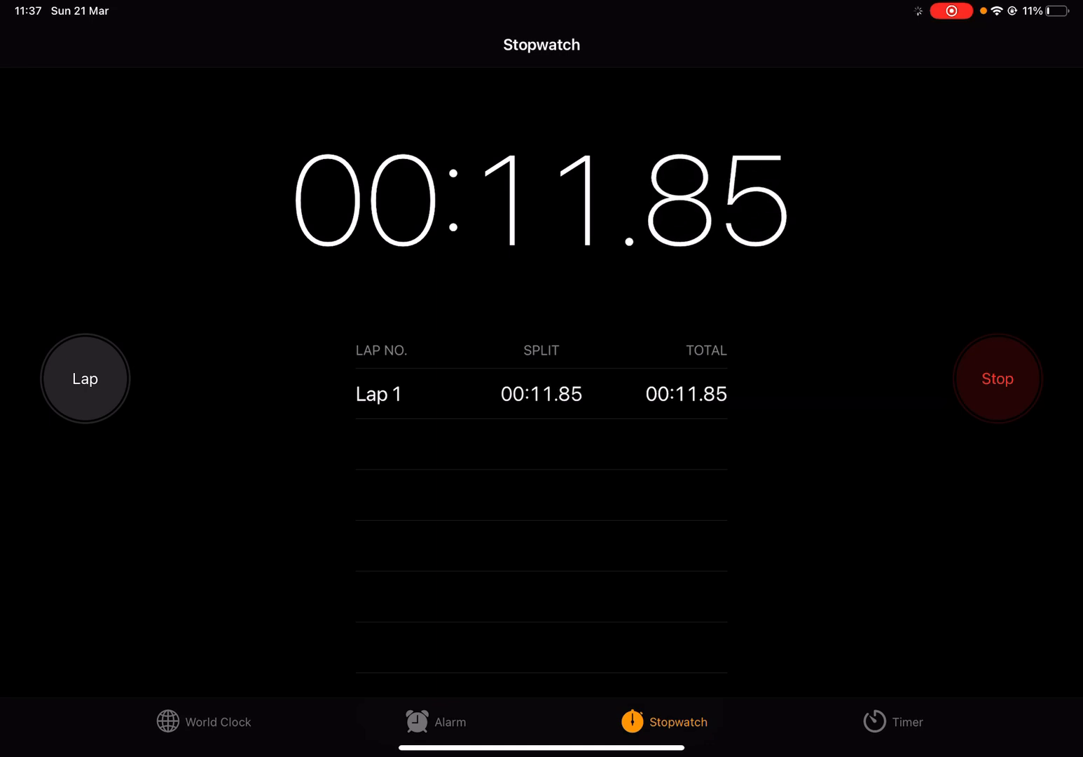
pyautogui.click(998, 378)
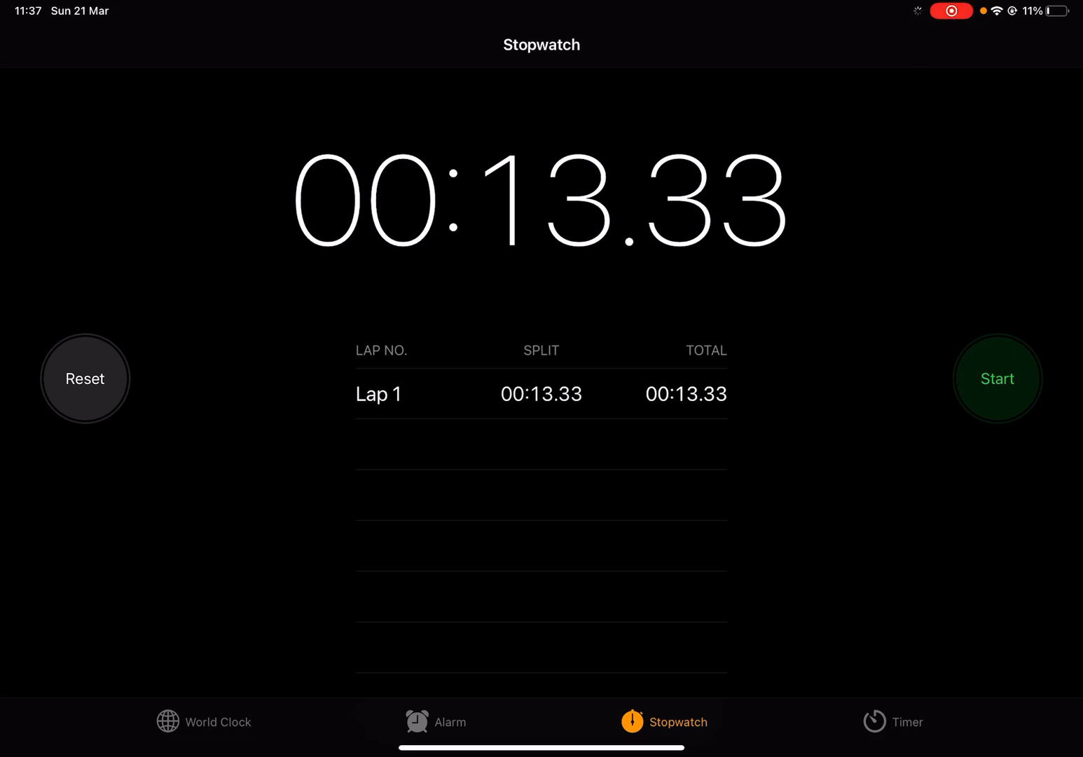
pyautogui.click(85, 379)
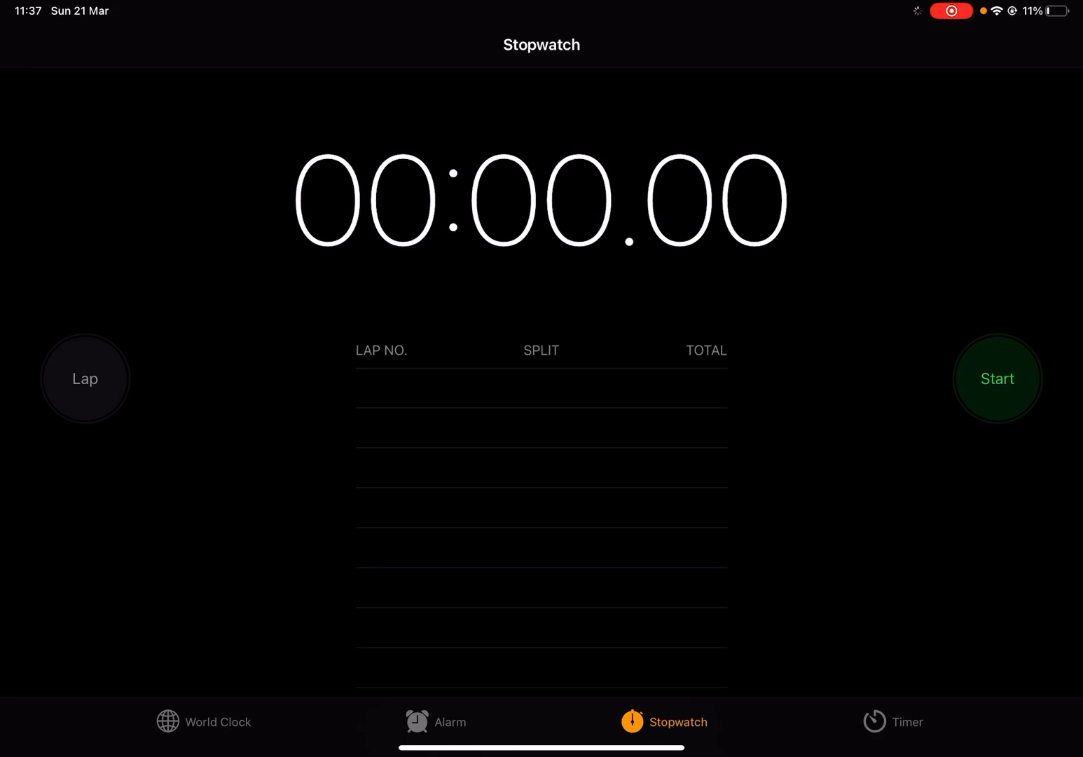
# - Time a short run stopped at 00:01.70 and reset the stopwatch again
pyautogui.click(997, 379)
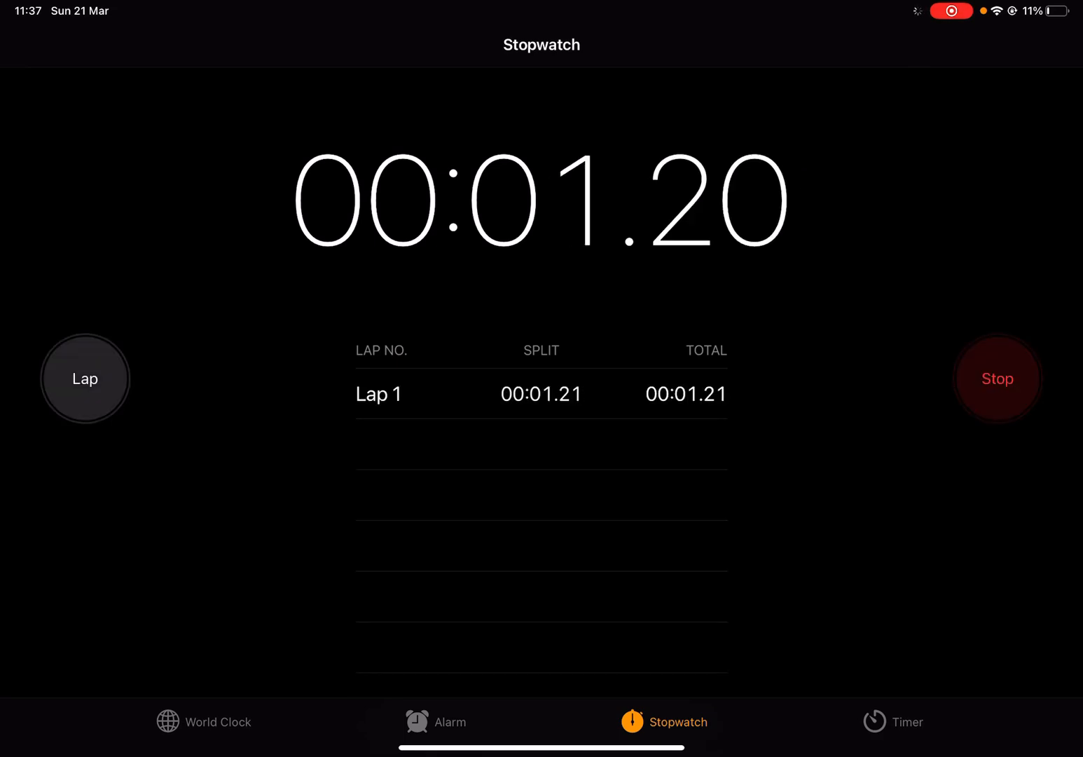
pyautogui.click(997, 378)
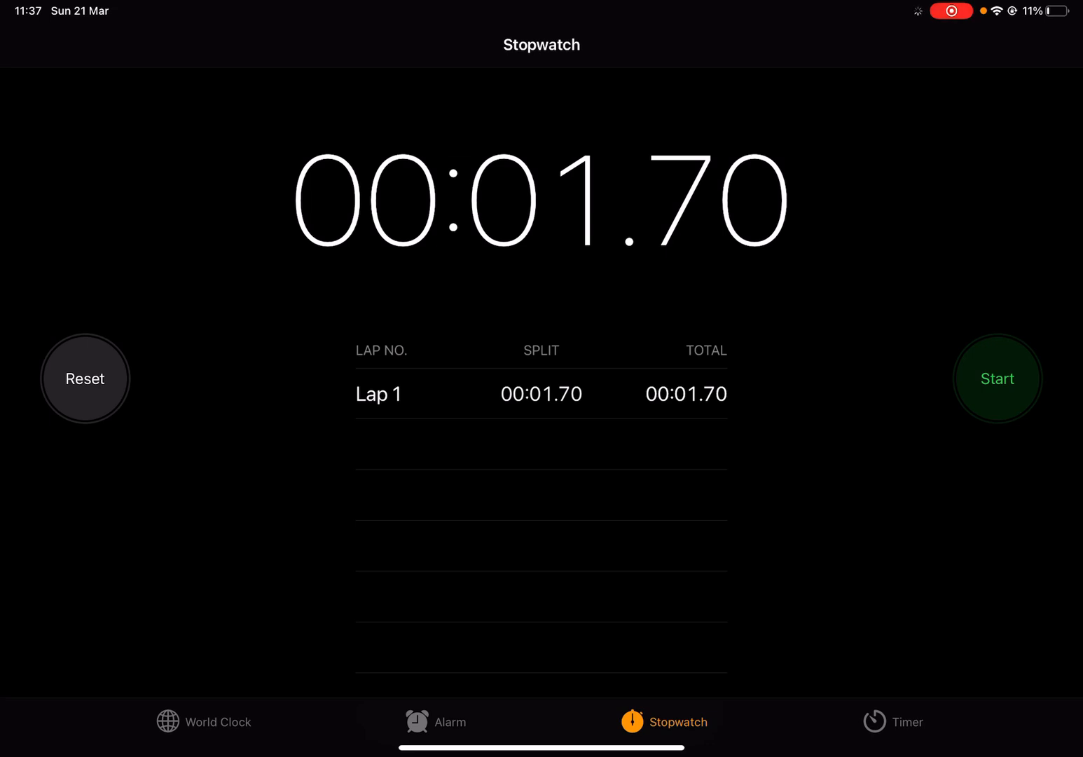
pyautogui.click(84, 379)
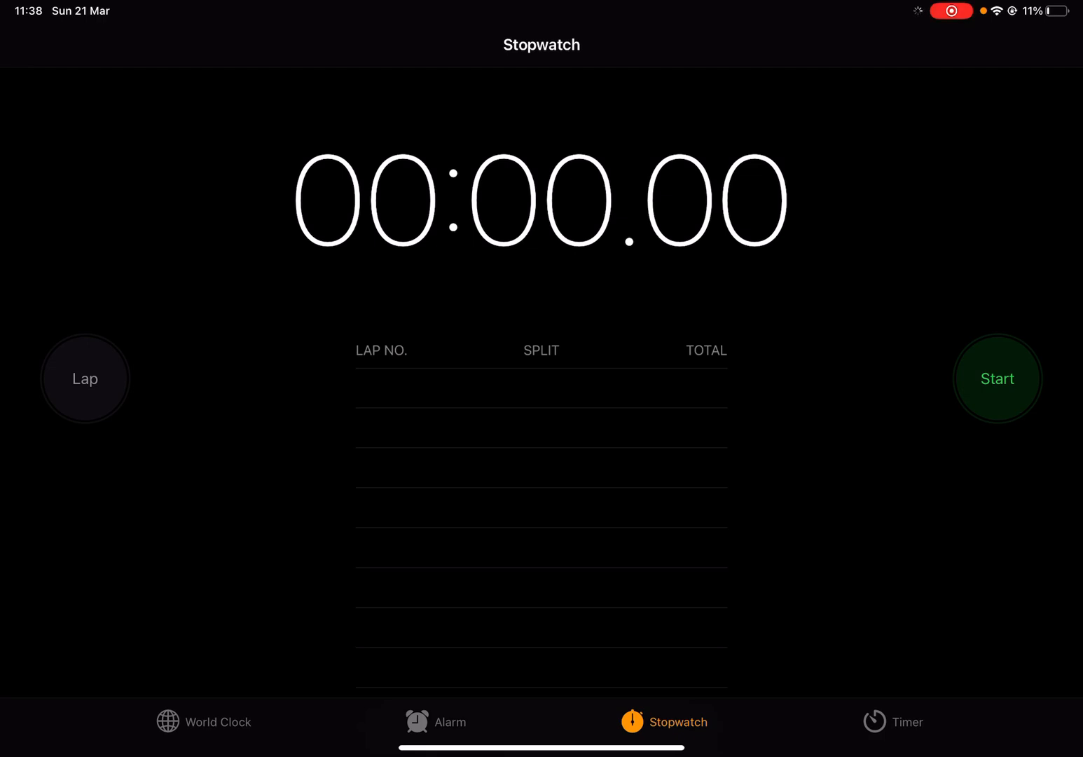
# - Time a run stopped at 00:08.73 and close the Low Battery alert
pyautogui.click(997, 378)
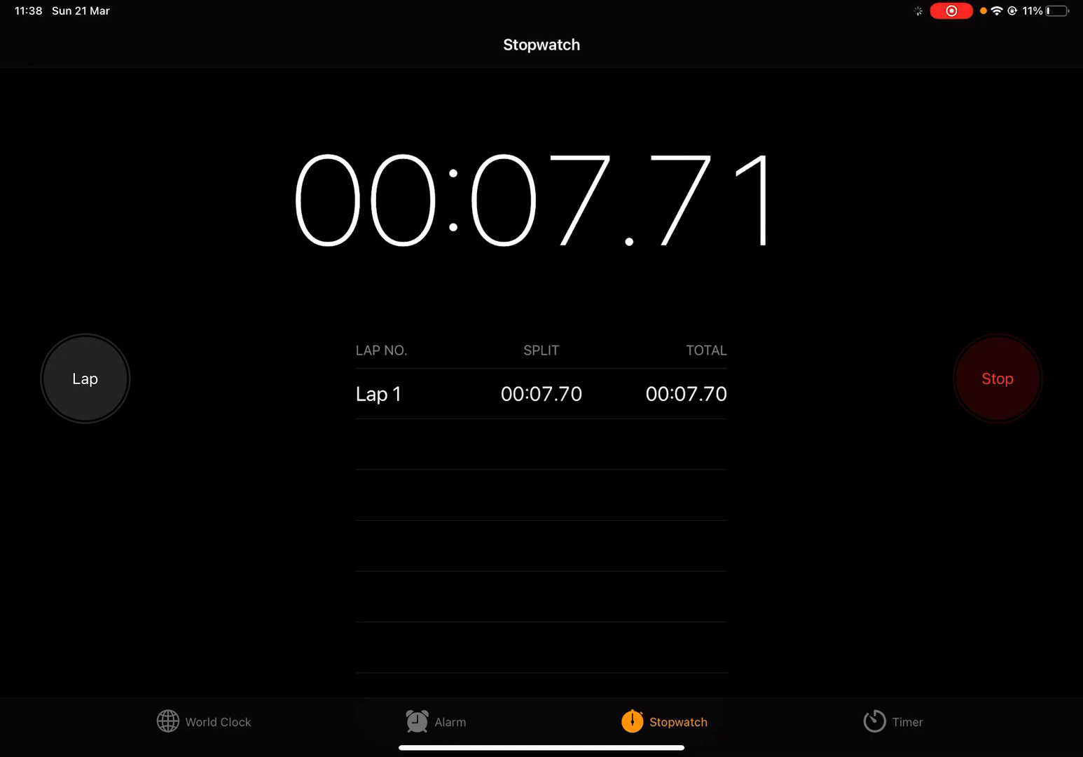
pyautogui.click(997, 378)
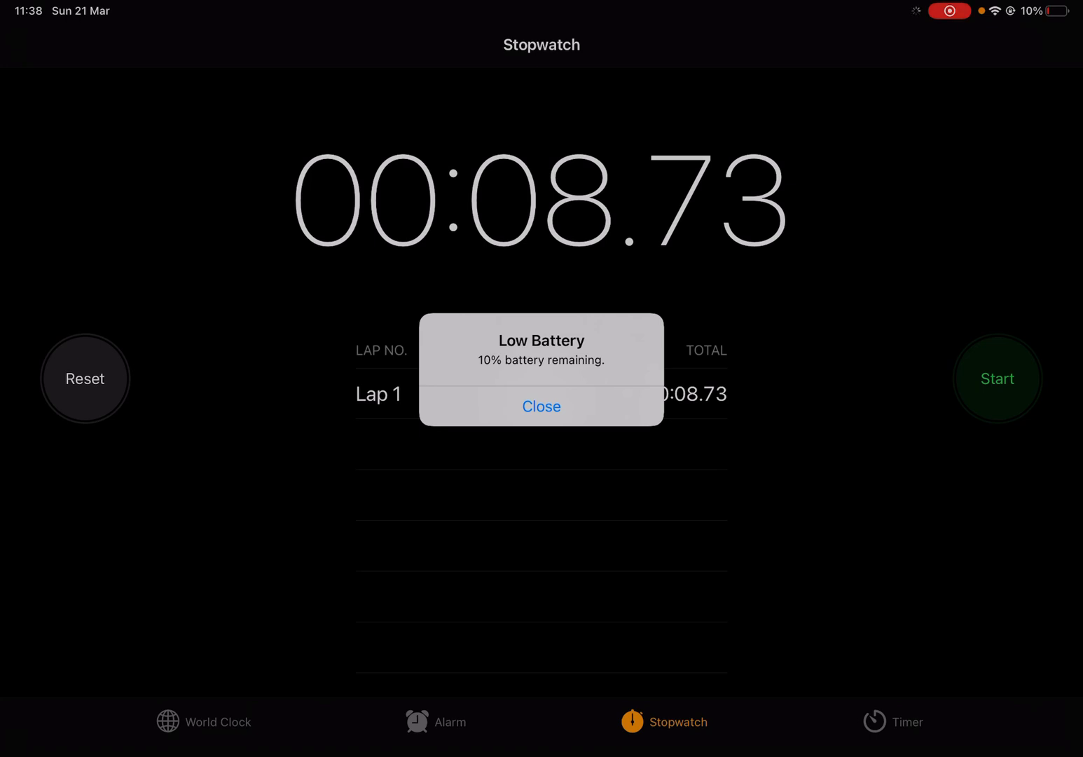
pyautogui.click(540, 406)
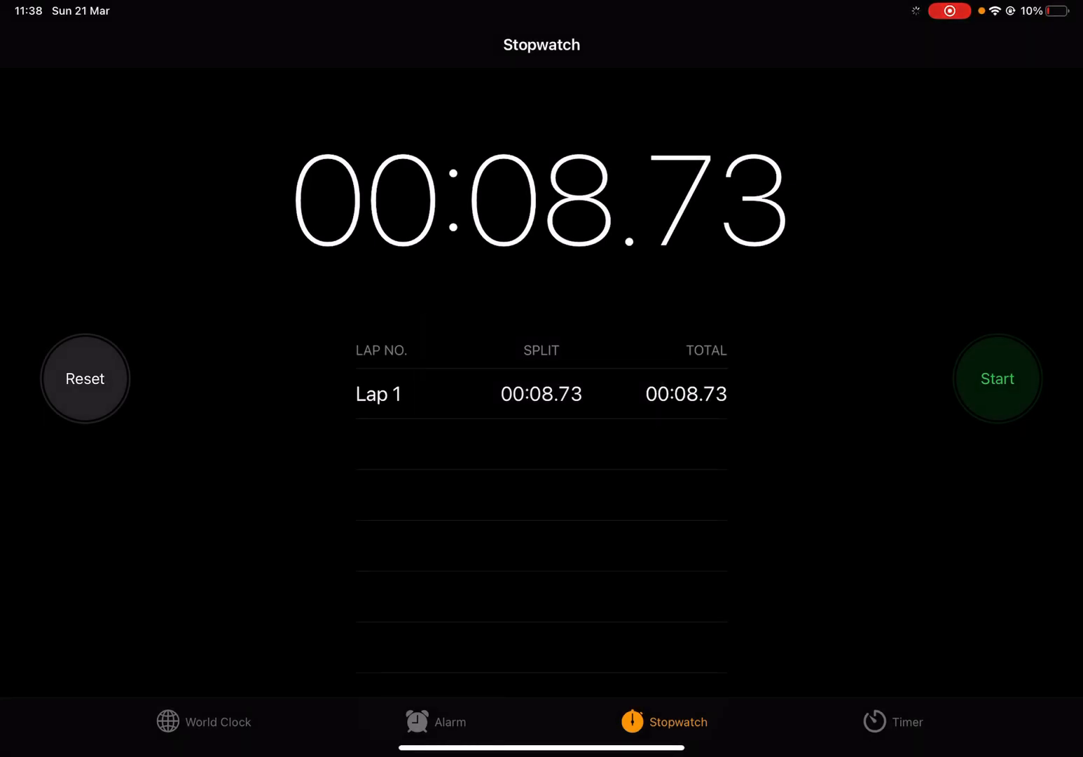